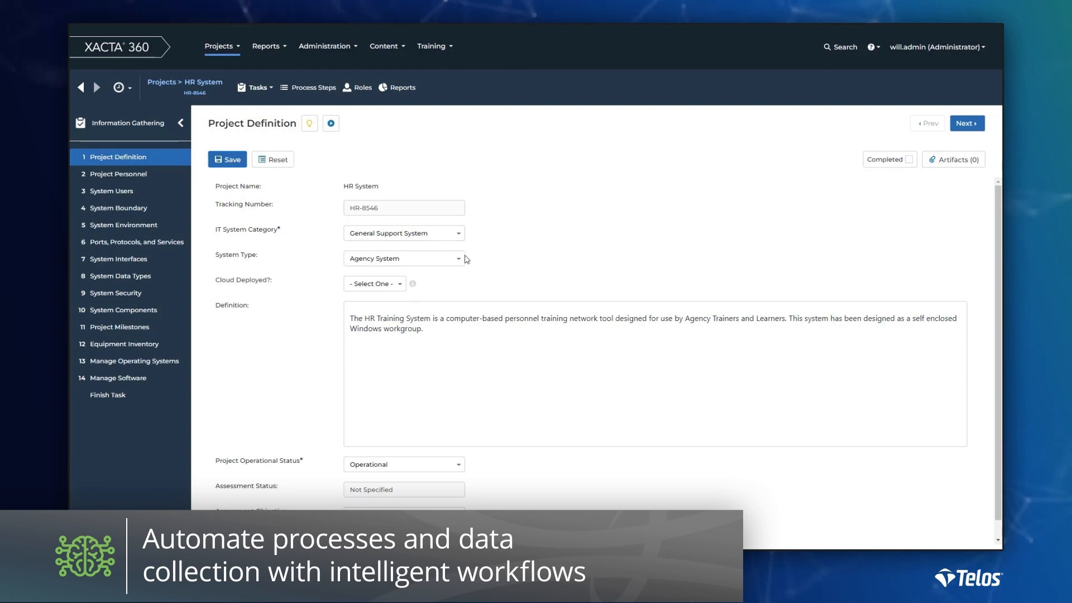
mouse_move(413, 283)
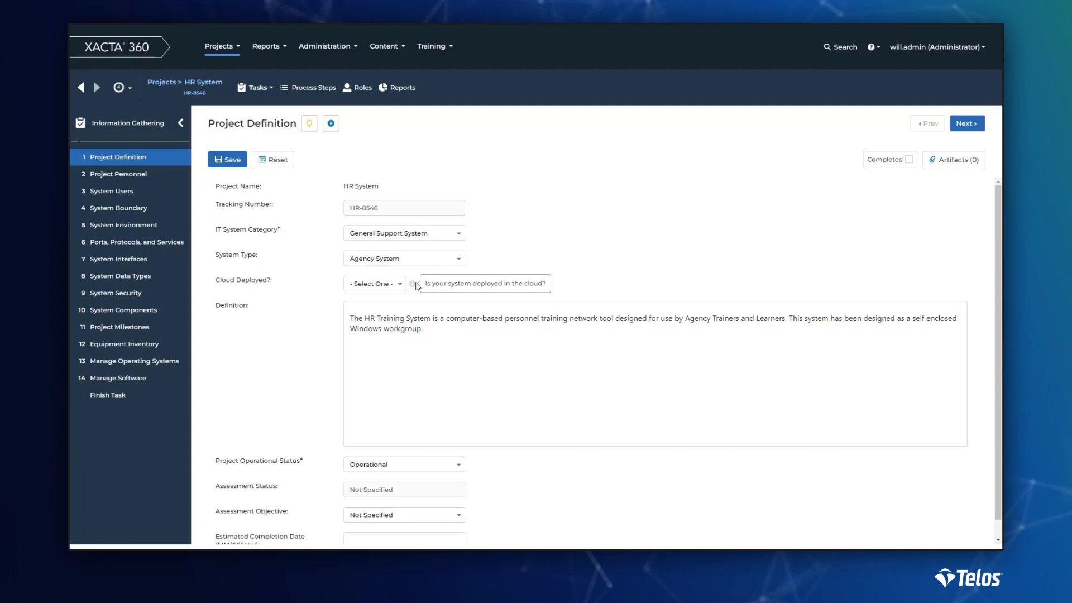
Mark the HR System project as cloud deployed, with IBM Cloud as the CSP.
left_click(374, 283)
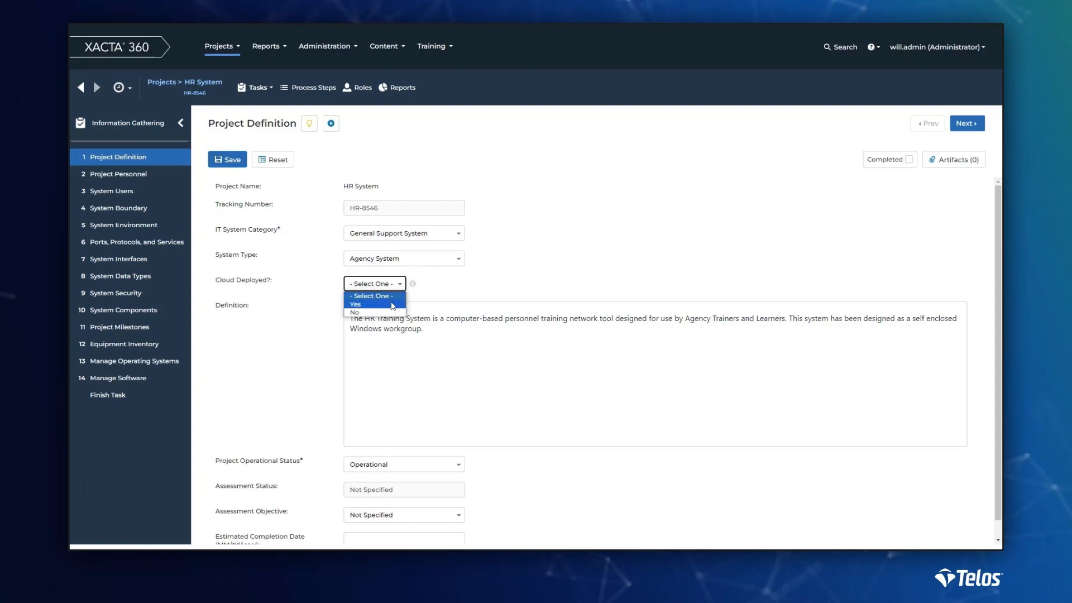
left_click(355, 303)
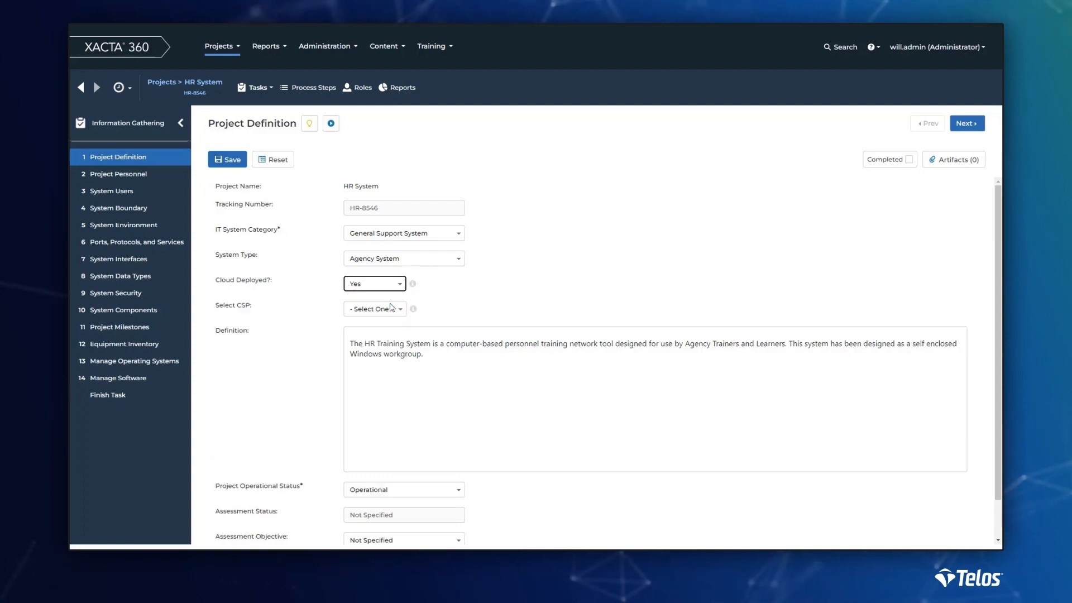
mouse_move(412, 309)
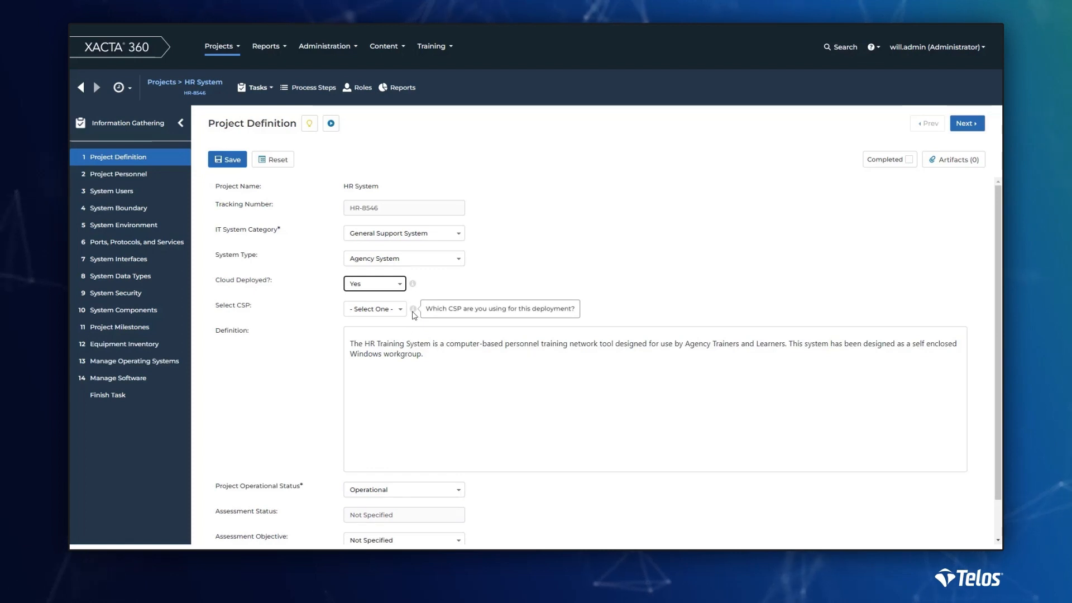
left_click(374, 308)
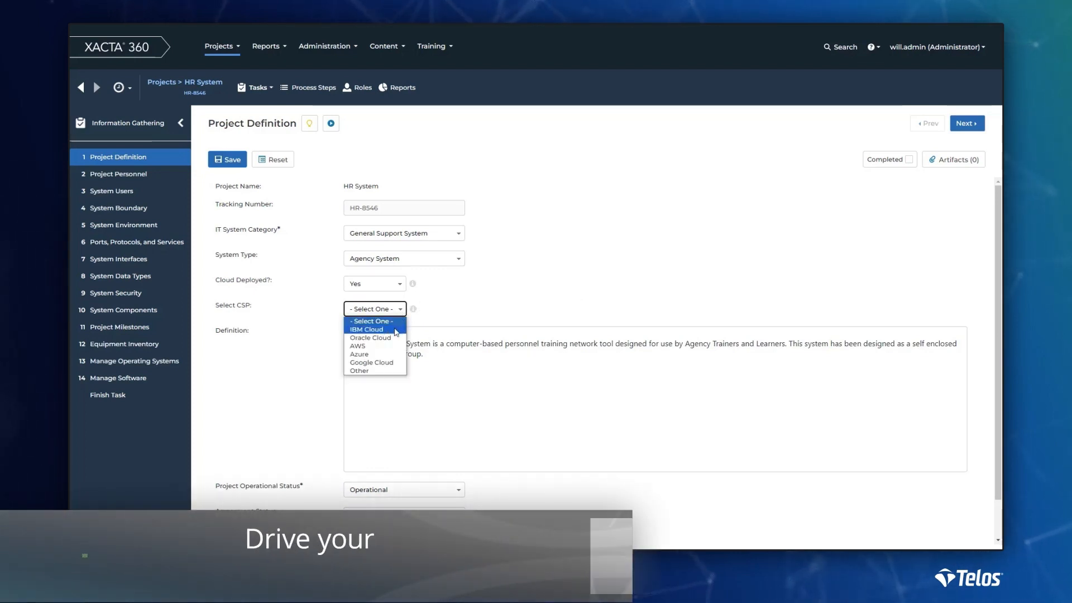
left_click(366, 329)
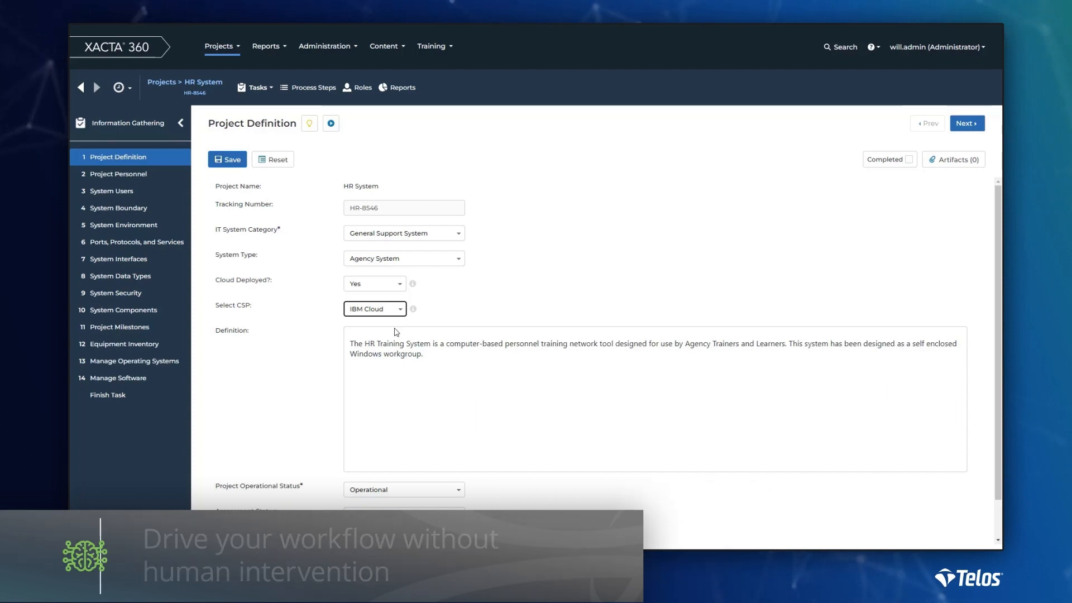
left_click(258, 87)
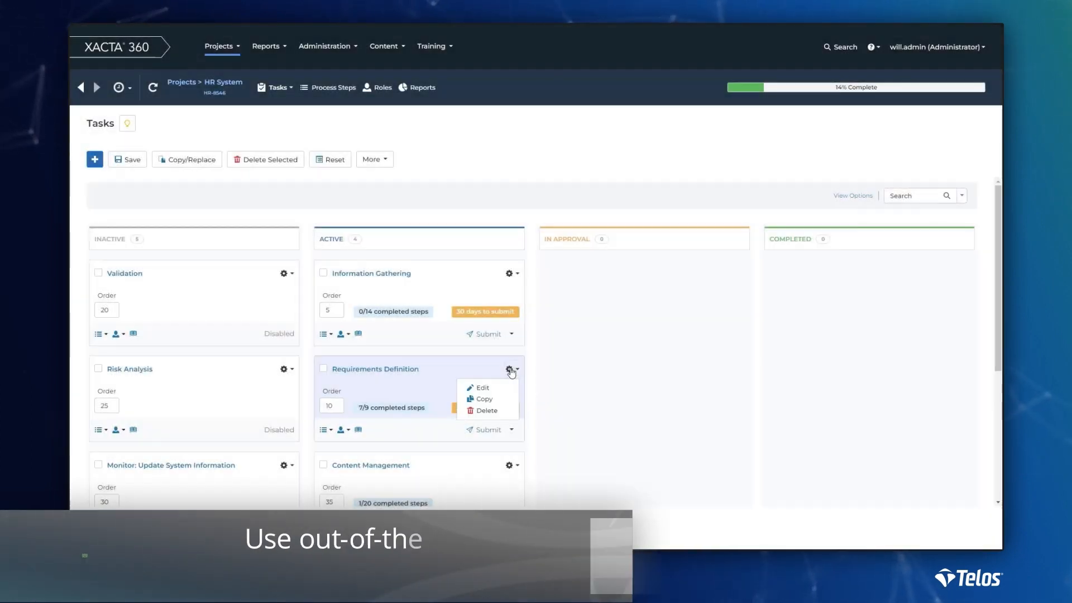
Add Control Applicability Matrix to Requirements Definition's process steps, save, and view its workflow settings.
left_click(482, 387)
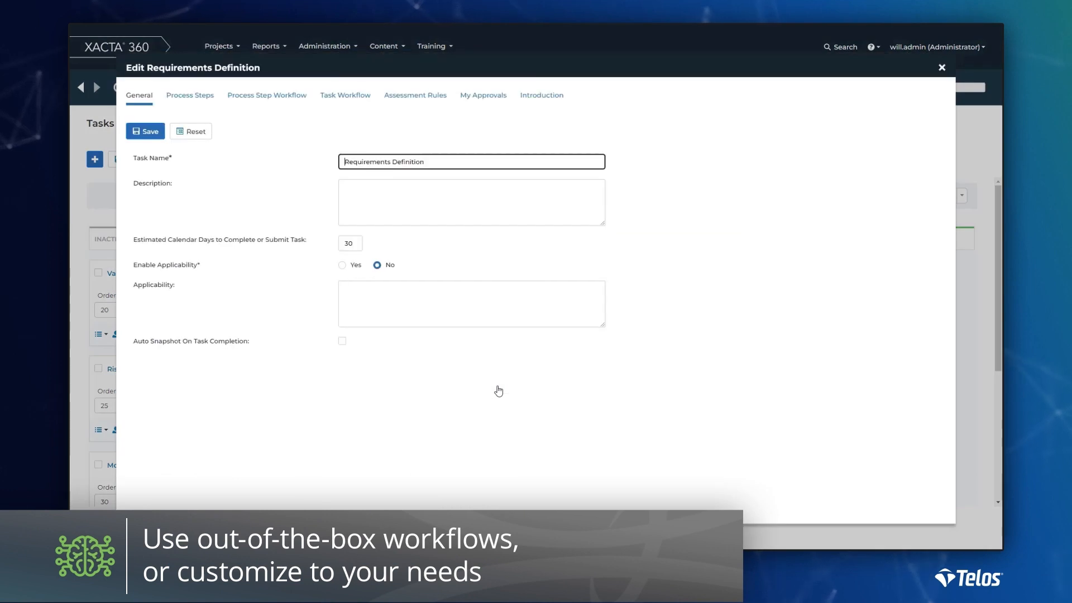
left_click(189, 95)
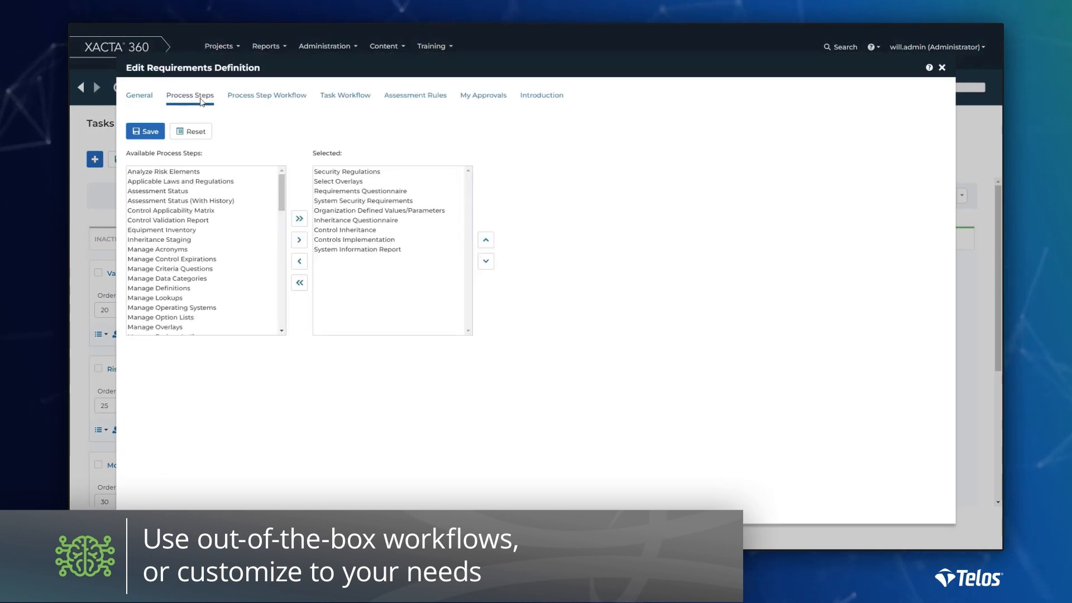
left_click(171, 210)
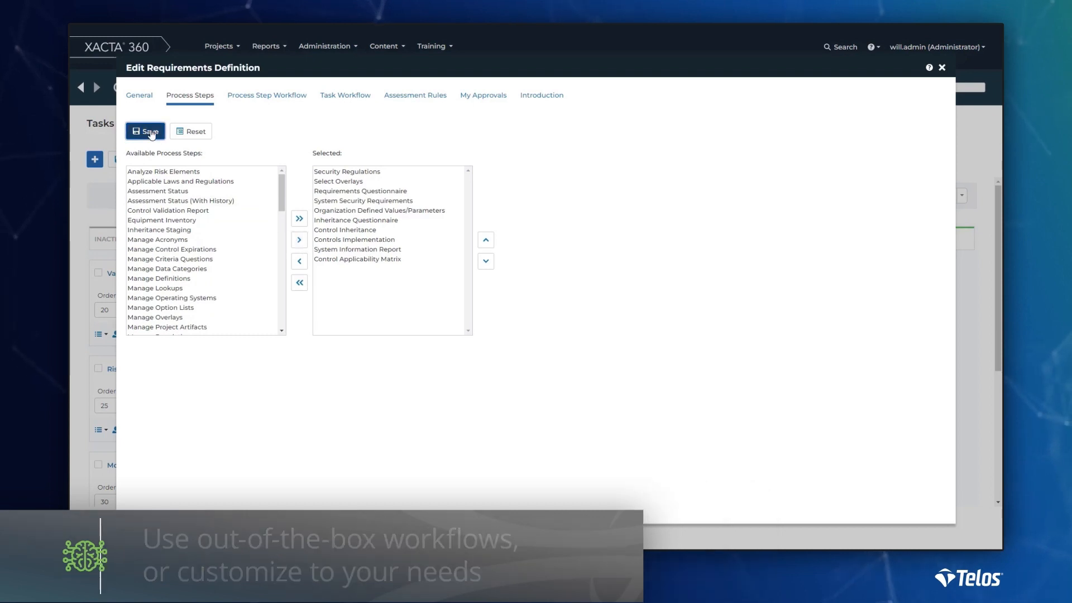
left_click(145, 132)
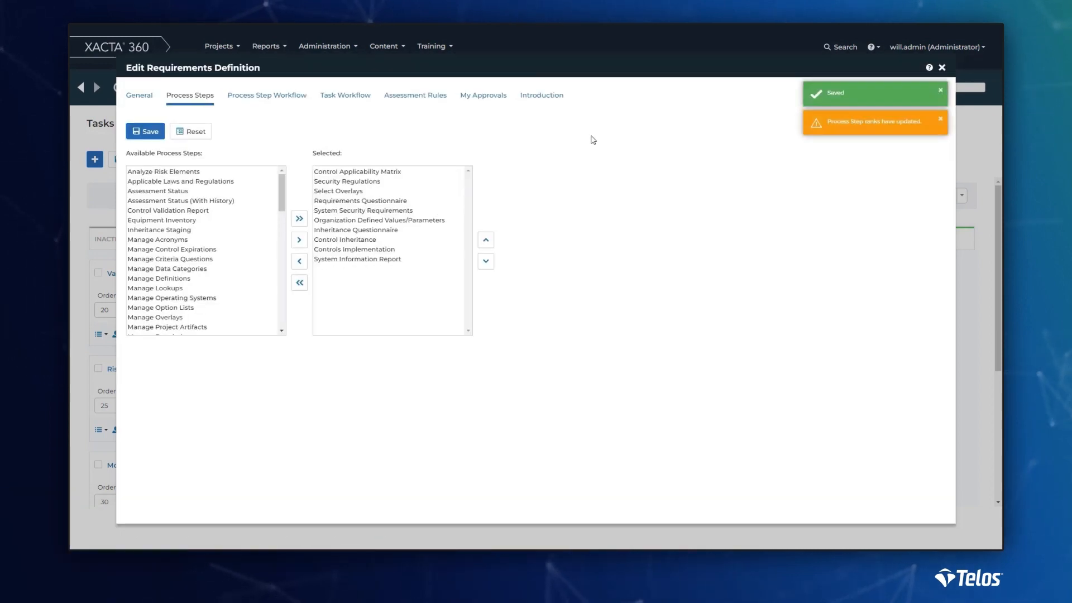
left_click(345, 95)
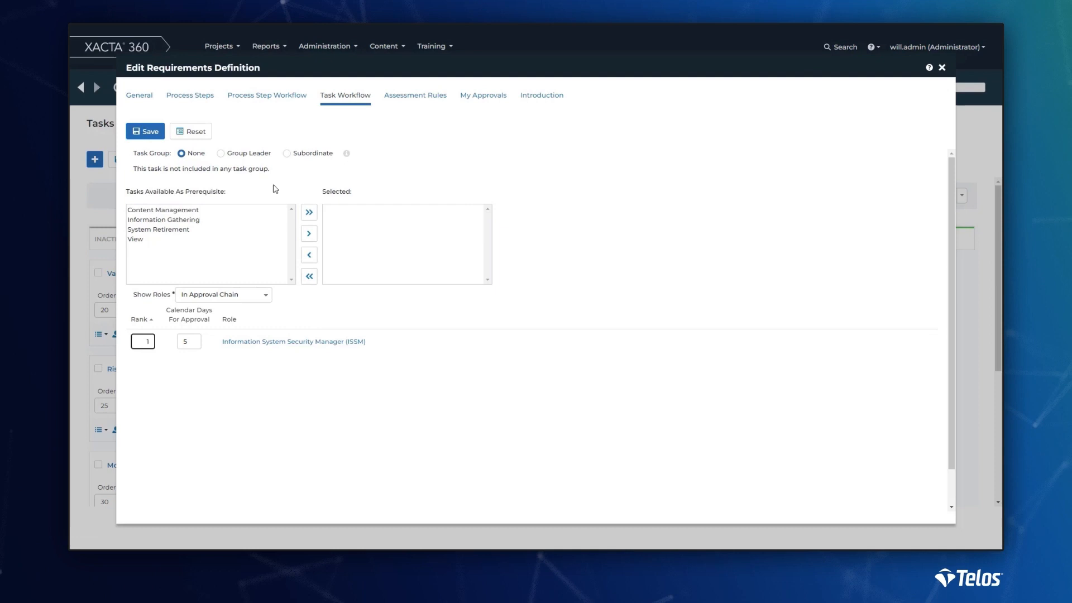
left_click(308, 234)
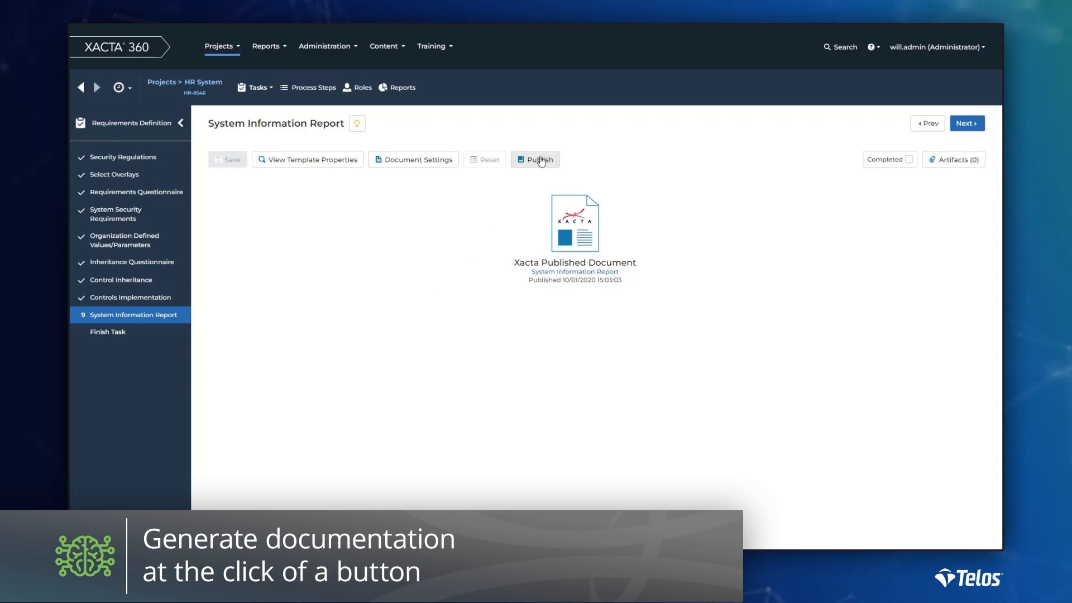
Republish the System Information Report and open the published document.
left_click(535, 159)
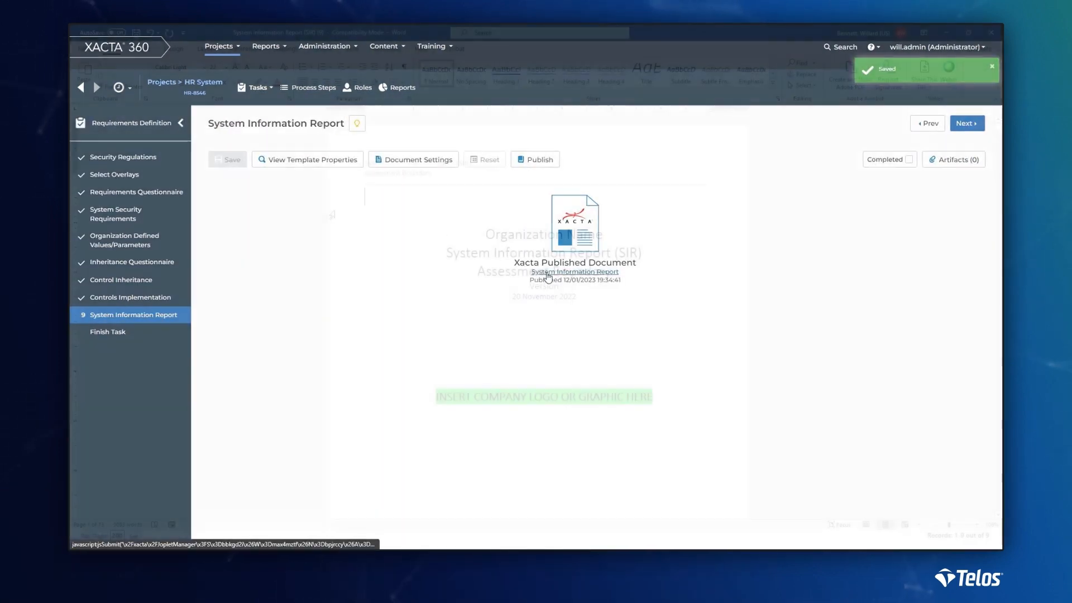
left_click(574, 271)
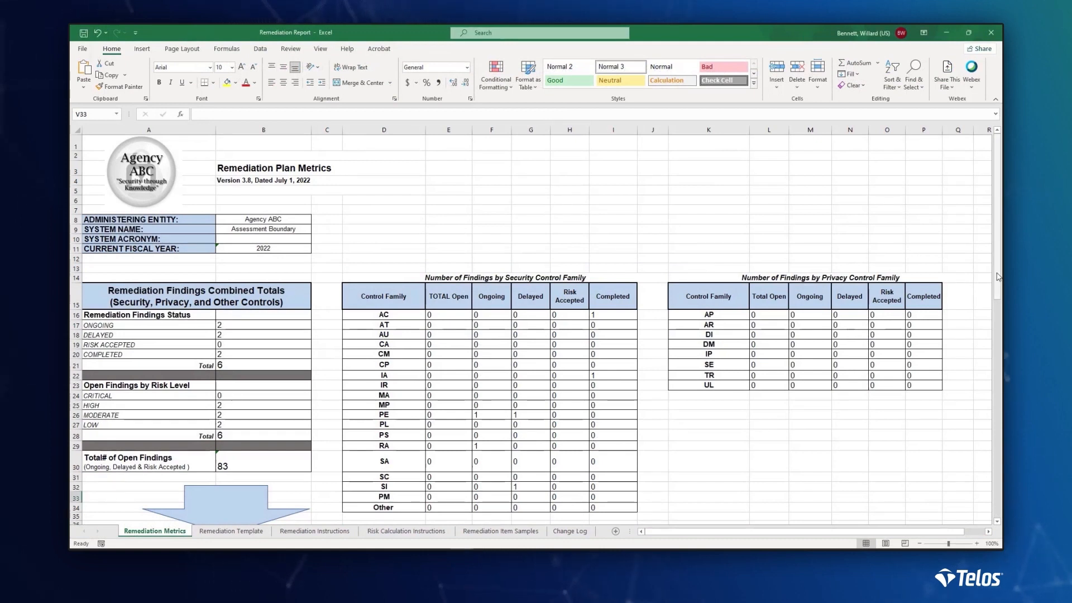
View the Remediation Template sheet and scroll right to its milestone columns.
scroll("down", 3)
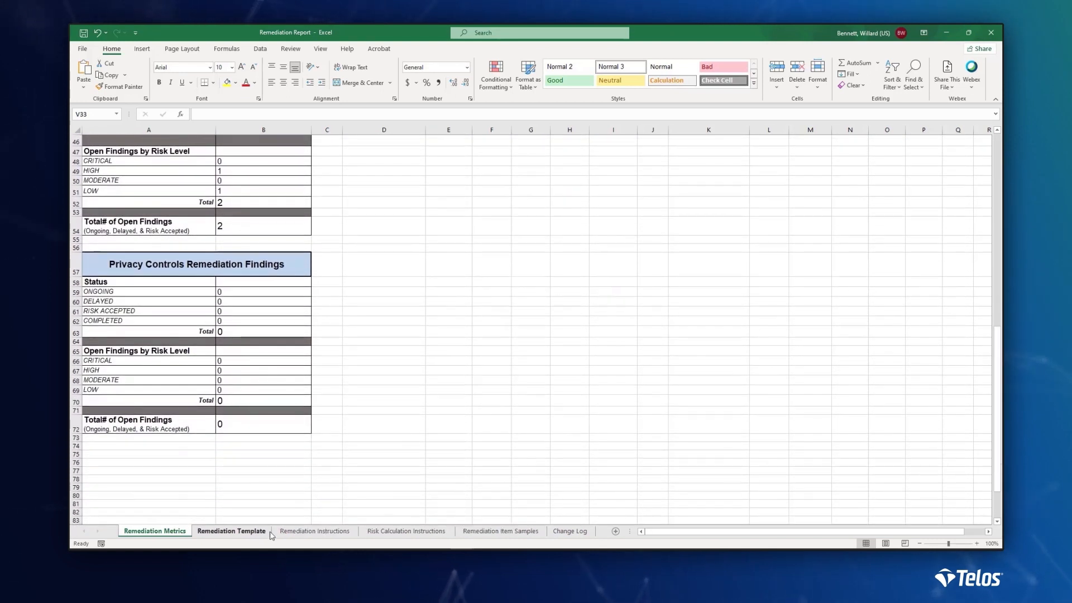
left_click(231, 531)
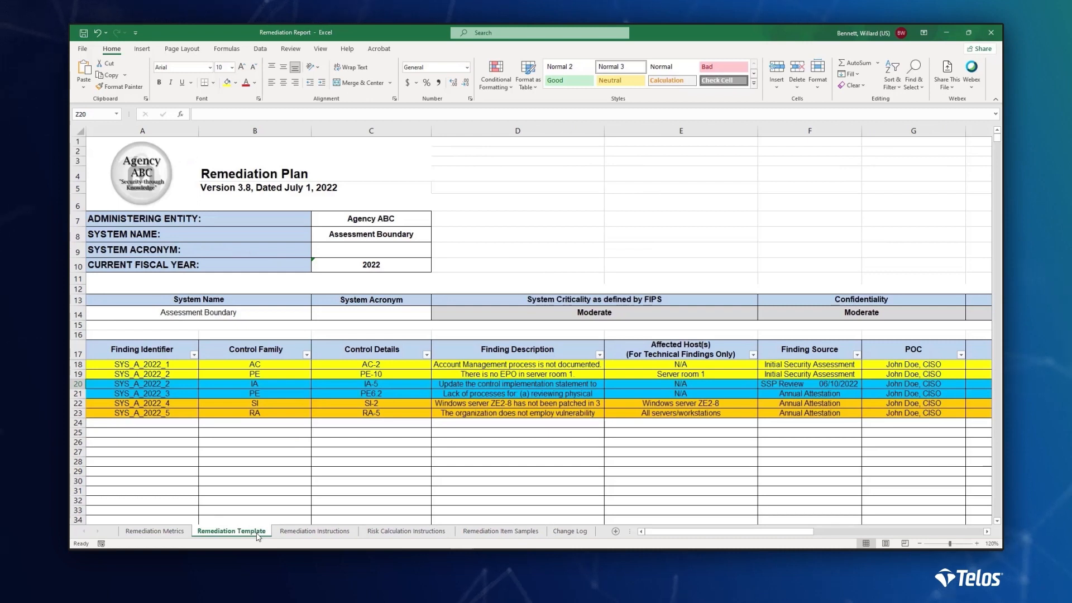
left_click_drag(646, 531, 732, 531)
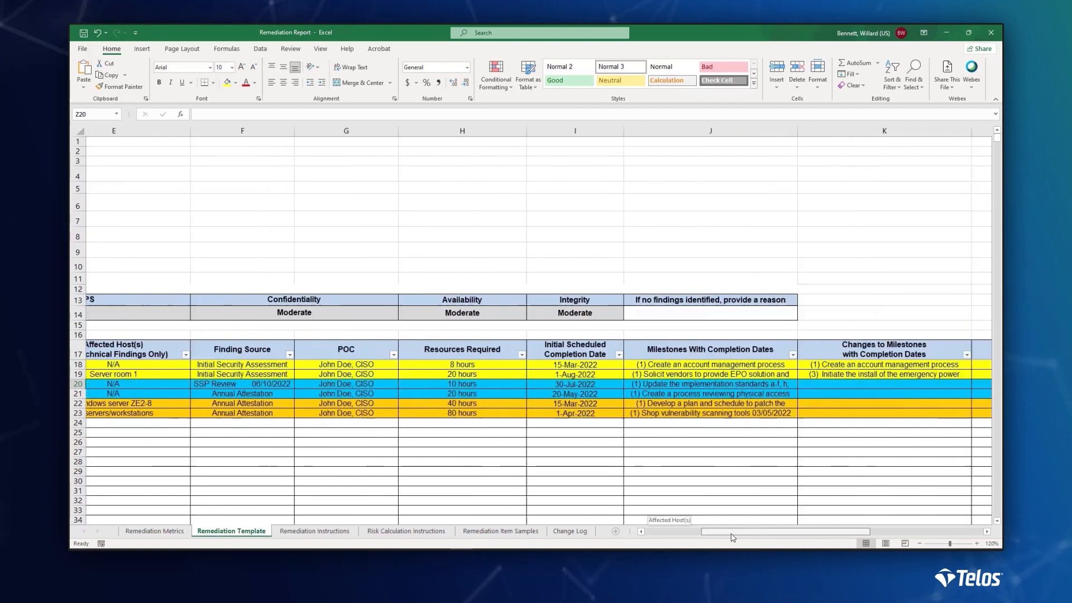
scroll("right", 3)
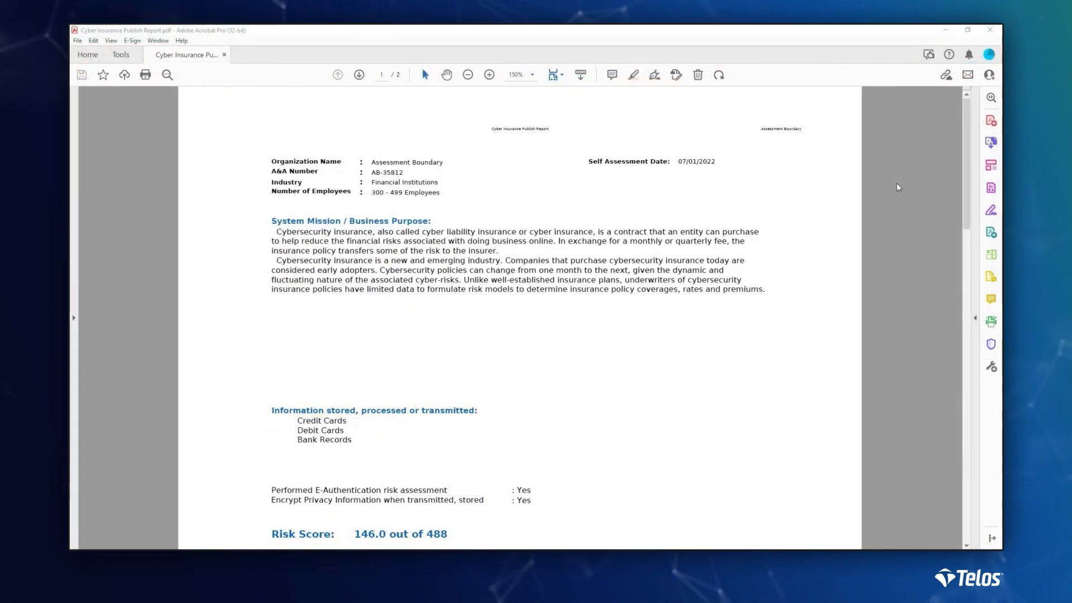
scroll("down", 3)
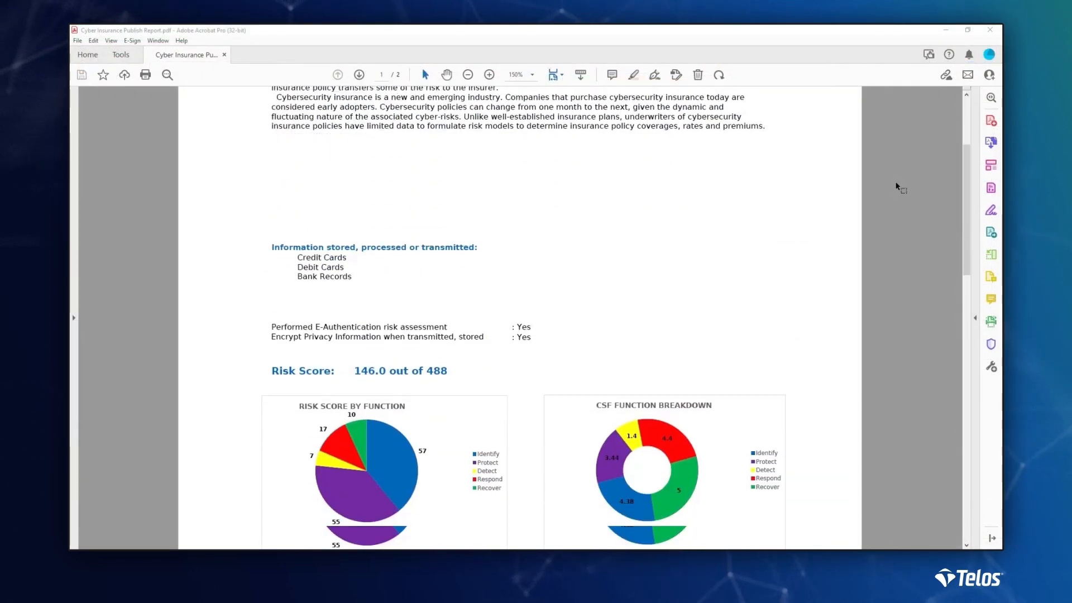
scroll("down", 3)
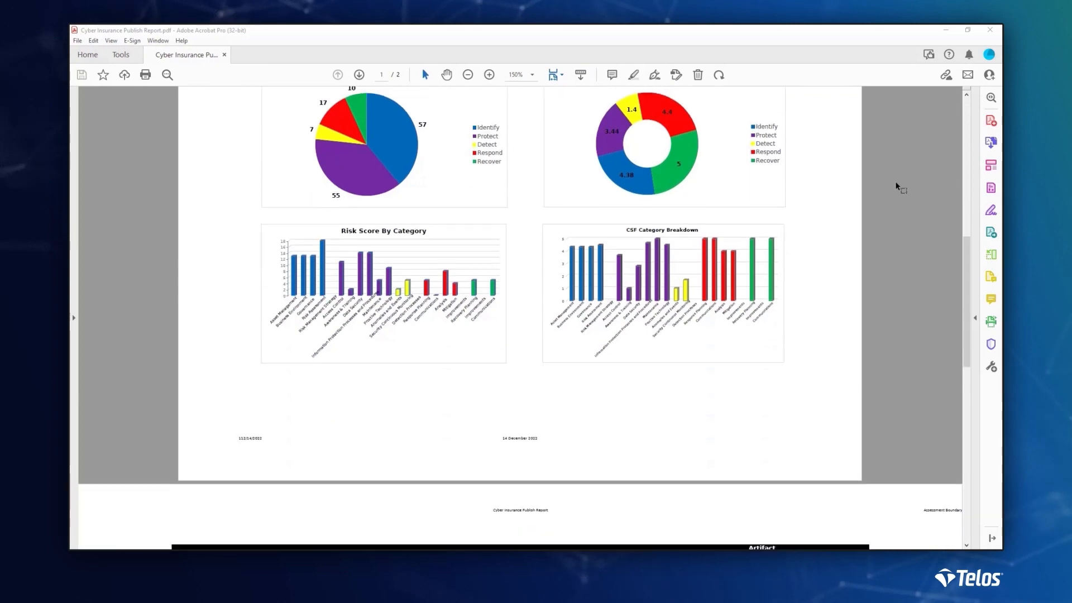
scroll("down", 3)
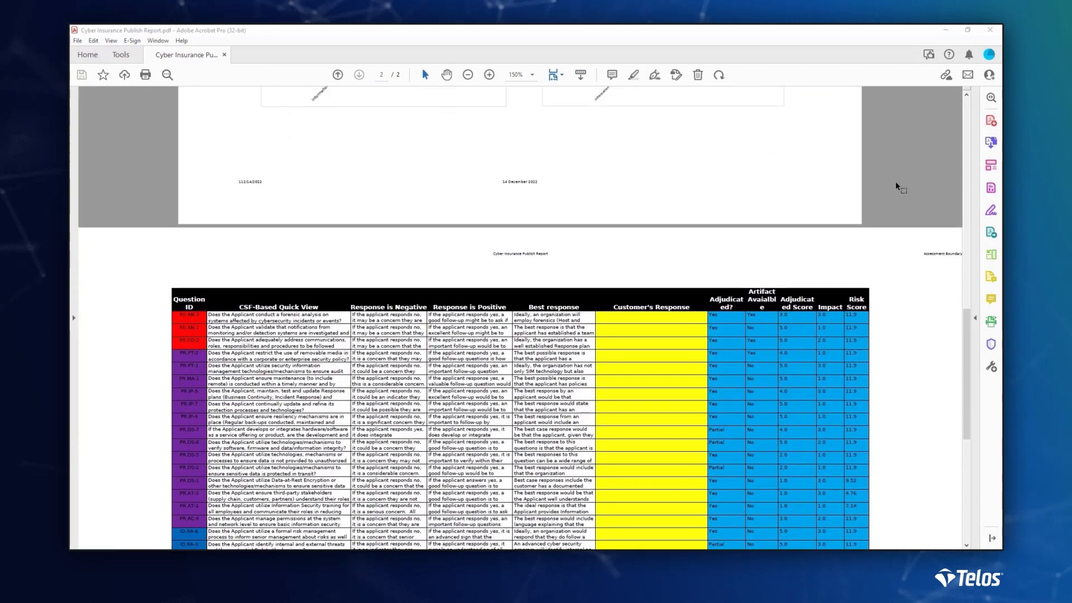
scroll("down", 3)
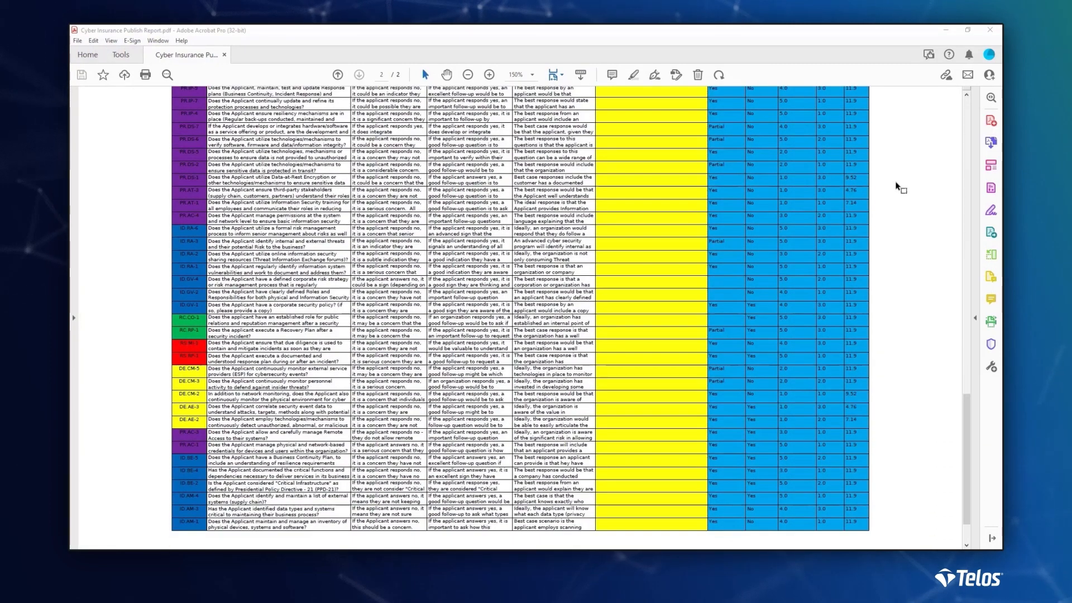
scroll("down", 3)
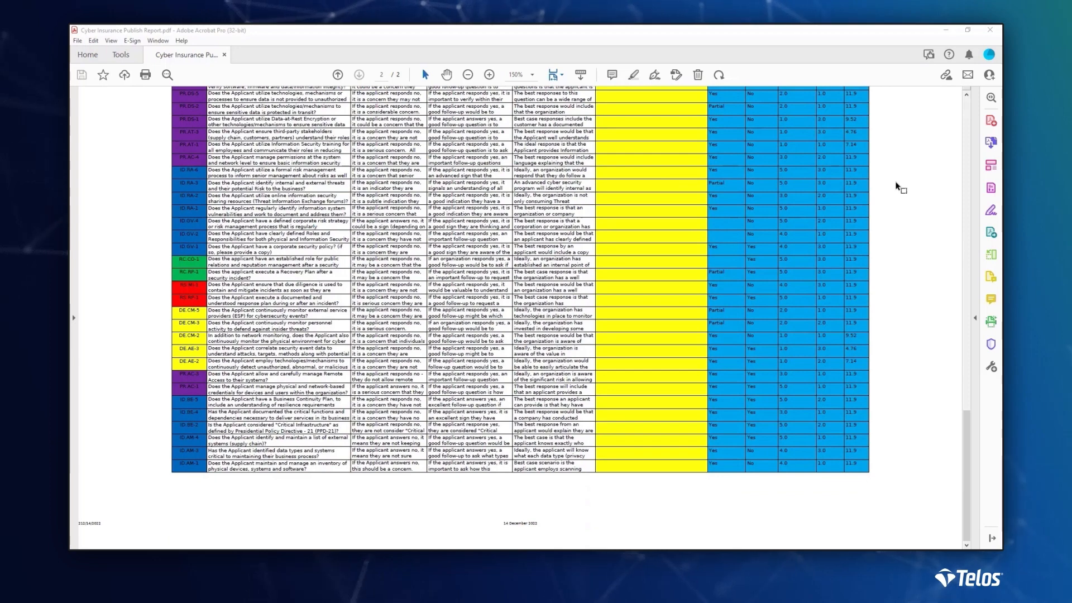